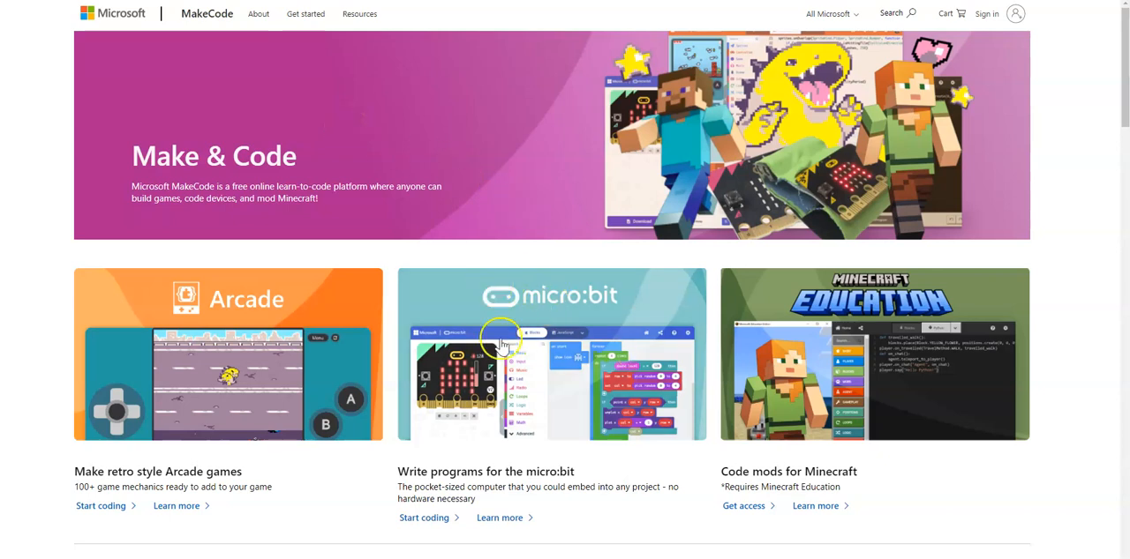
pyautogui.moveTo(563, 364)
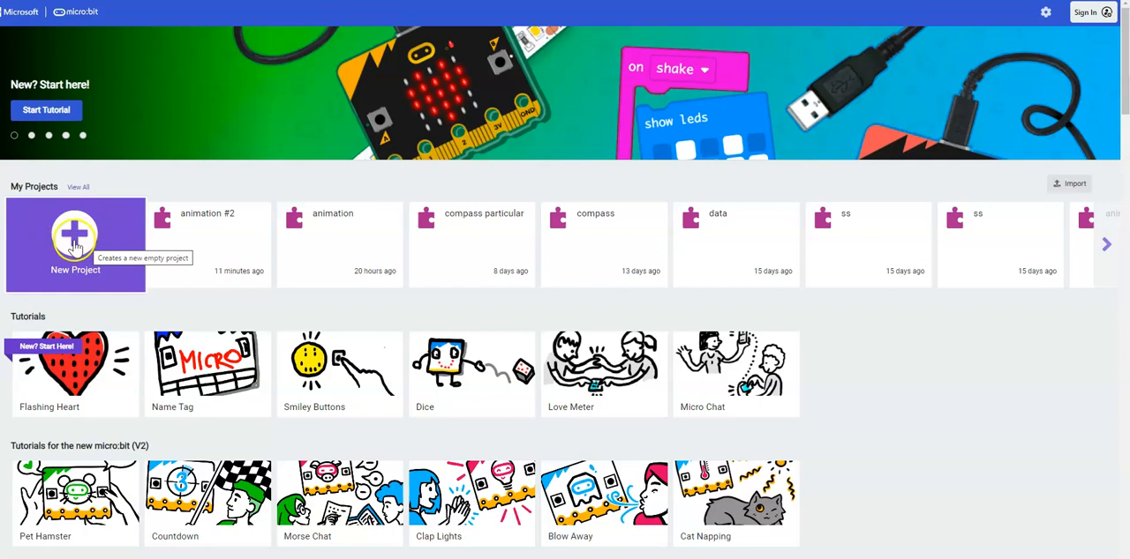
# Start a new project named 'animation' and create it.
pyautogui.click(75, 245)
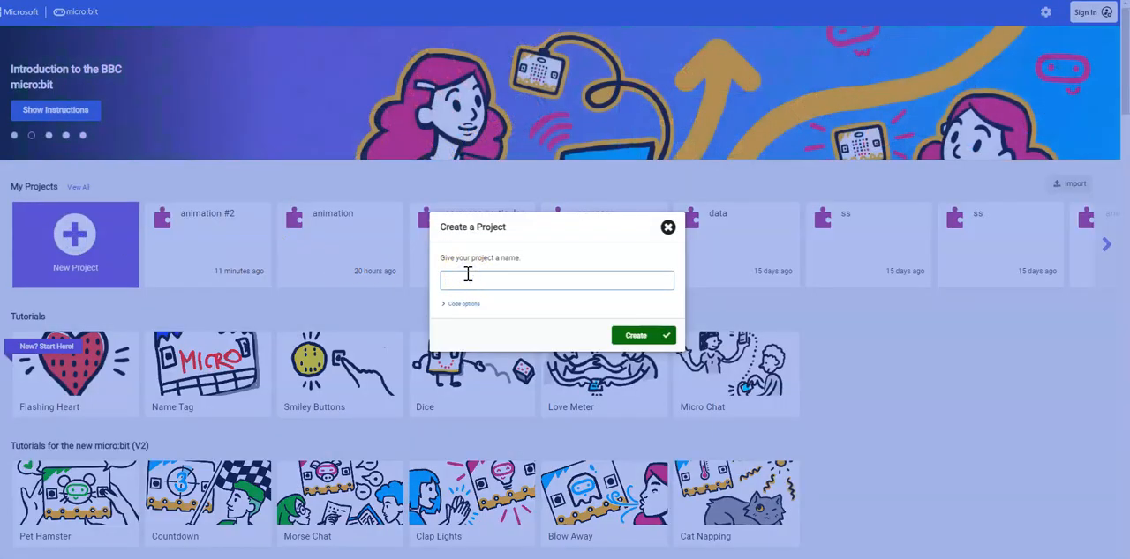
pyautogui.write('animation')
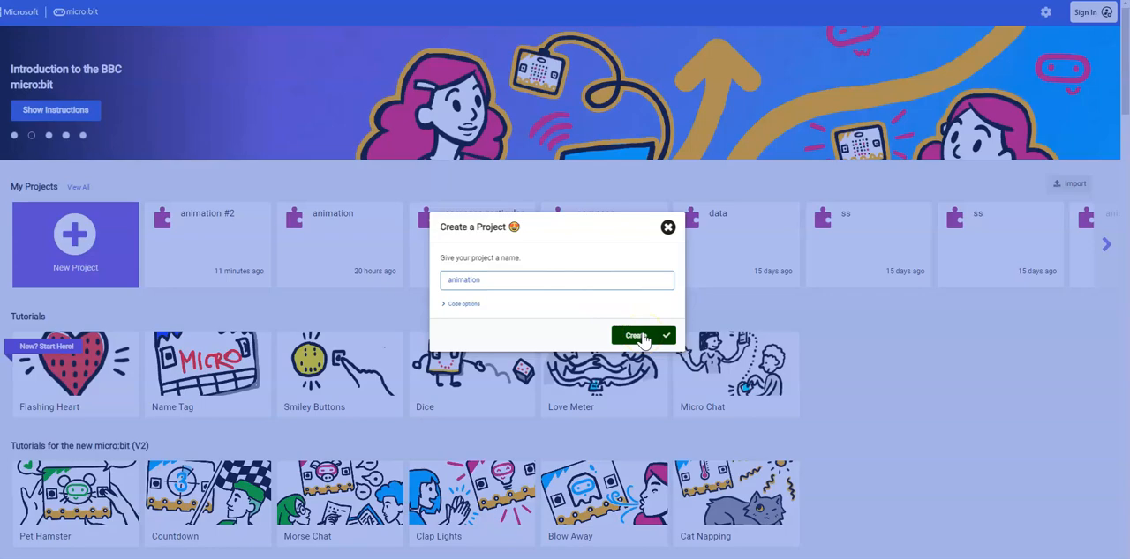
pyautogui.click(637, 335)
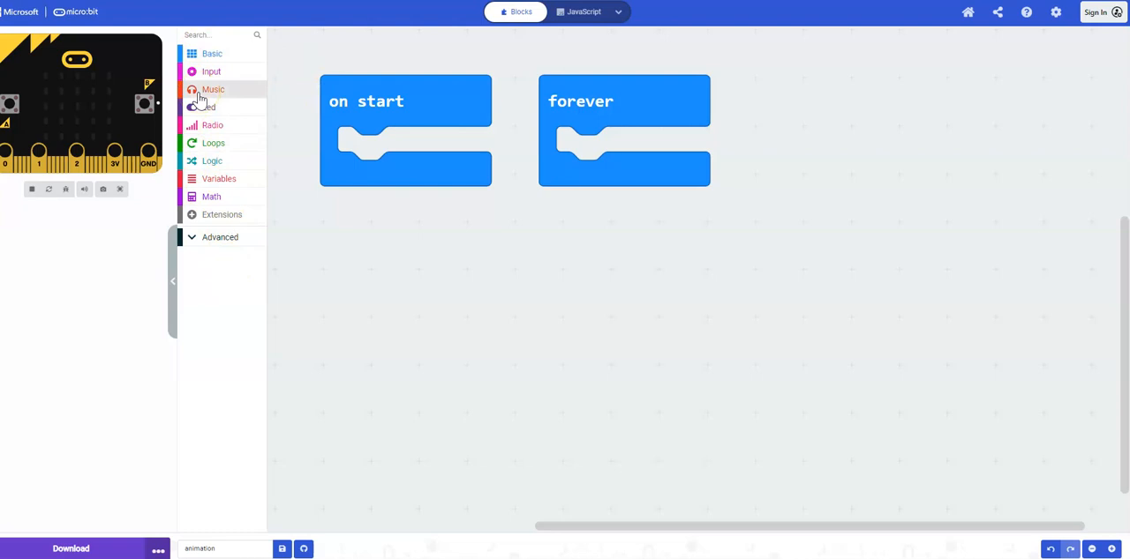
pyautogui.click(210, 107)
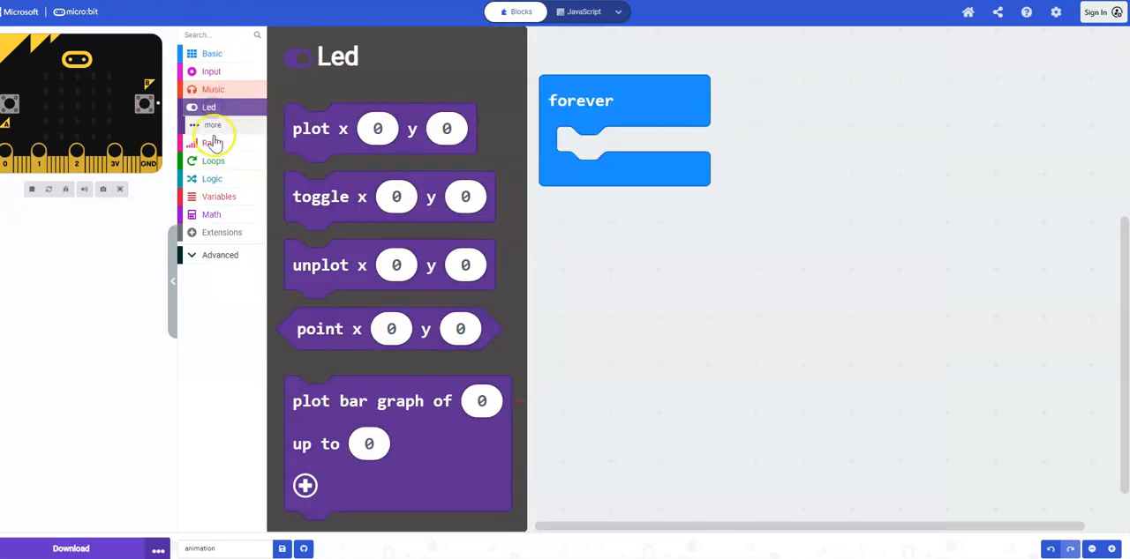
pyautogui.click(218, 178)
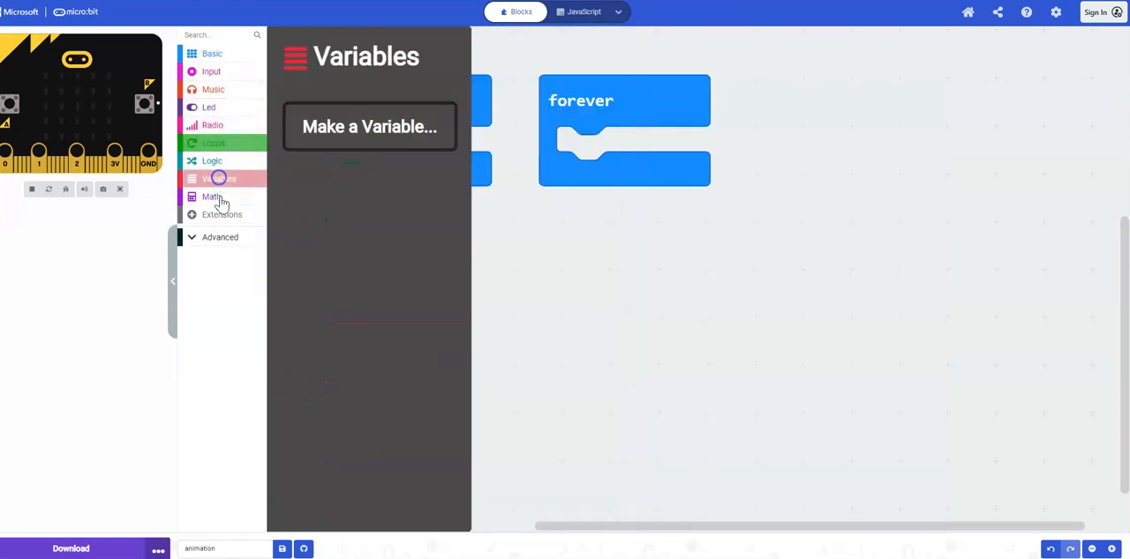
pyautogui.click(212, 54)
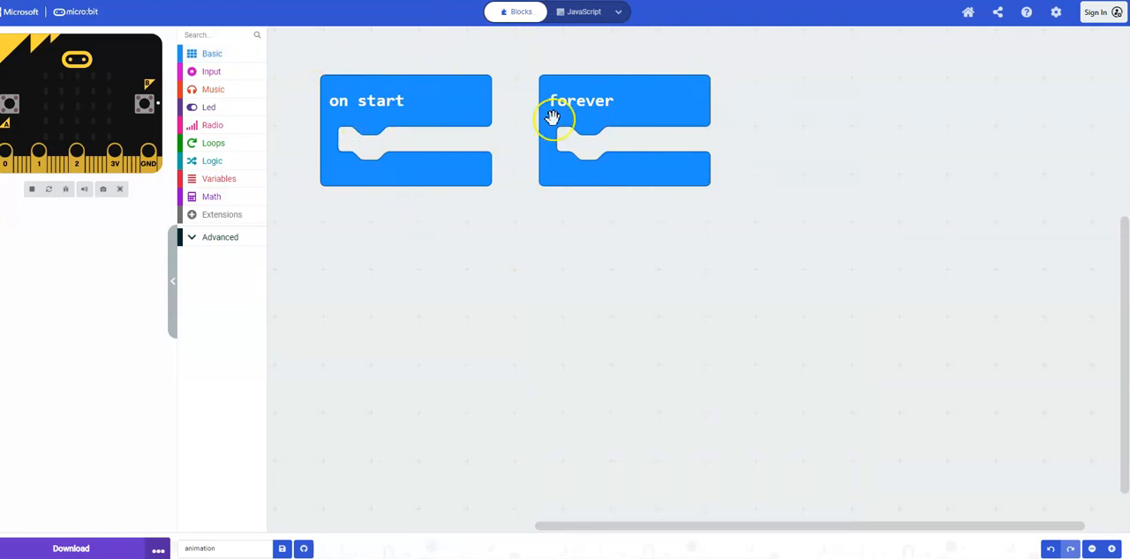
pyautogui.moveTo(554, 170)
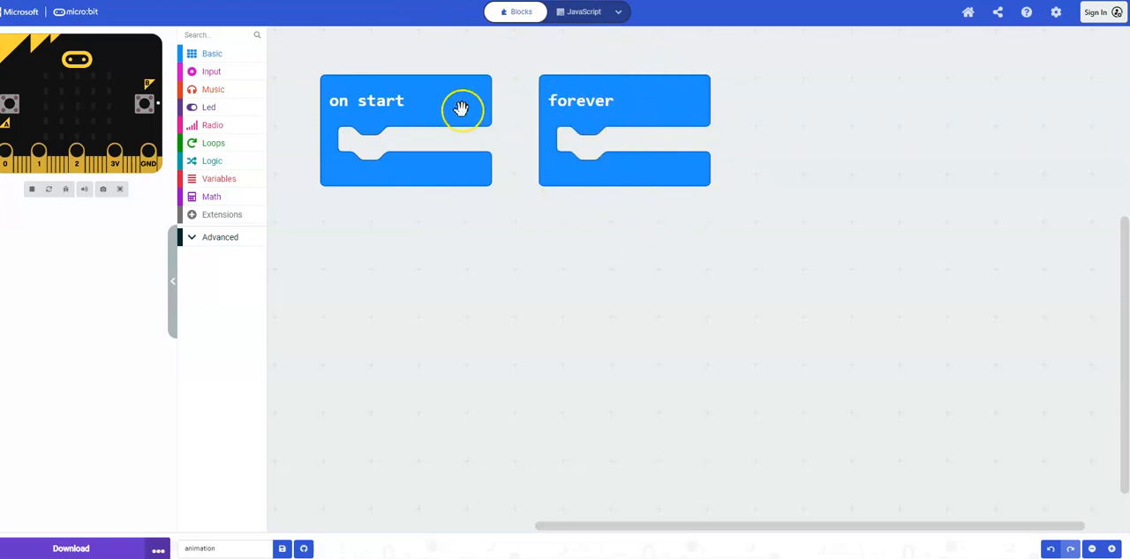
pyautogui.moveTo(371, 100)
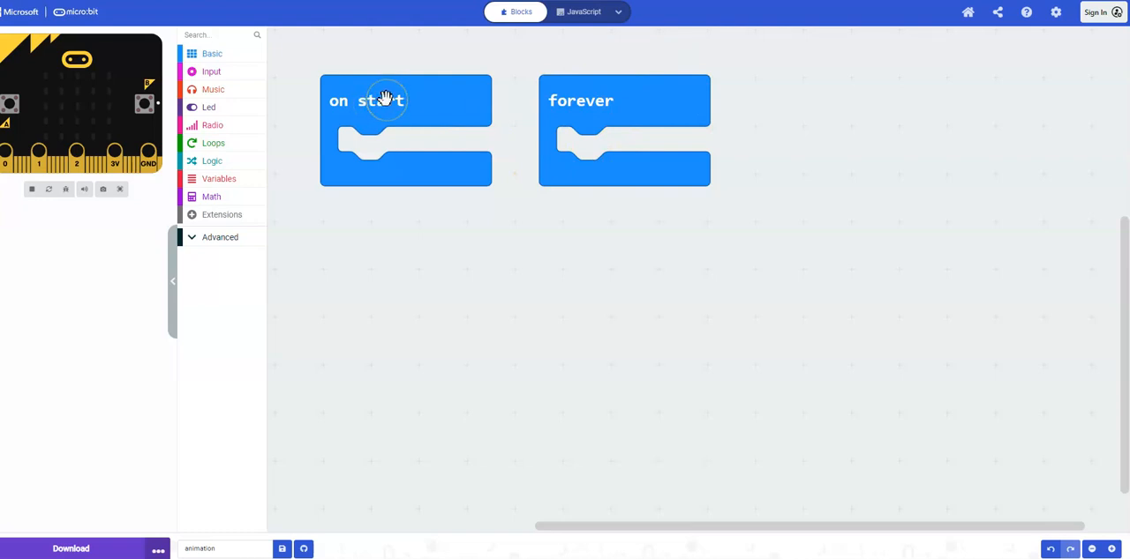
# Move the on start block aside and delete it.
pyautogui.moveTo(384, 99); pyautogui.dragTo(265, 168)
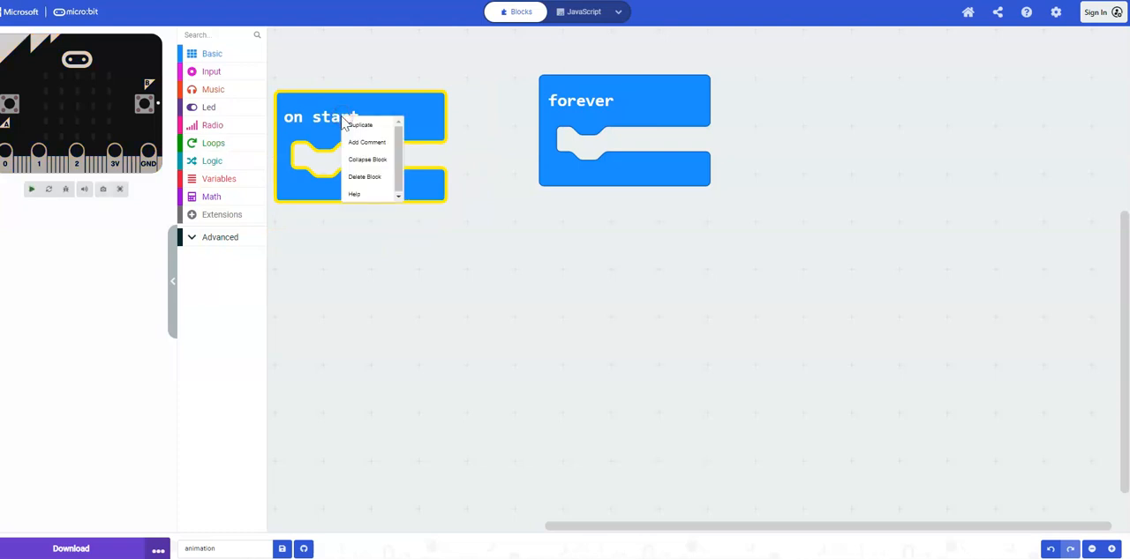
pyautogui.click(364, 177)
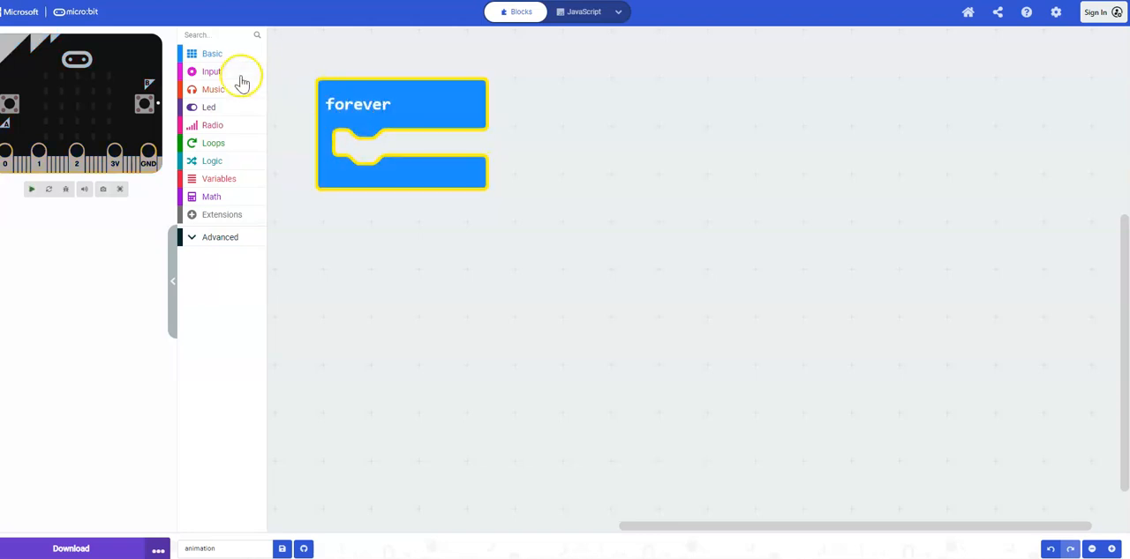
# Set the first show icon block in forever to the heart picture.
pyautogui.click(211, 53)
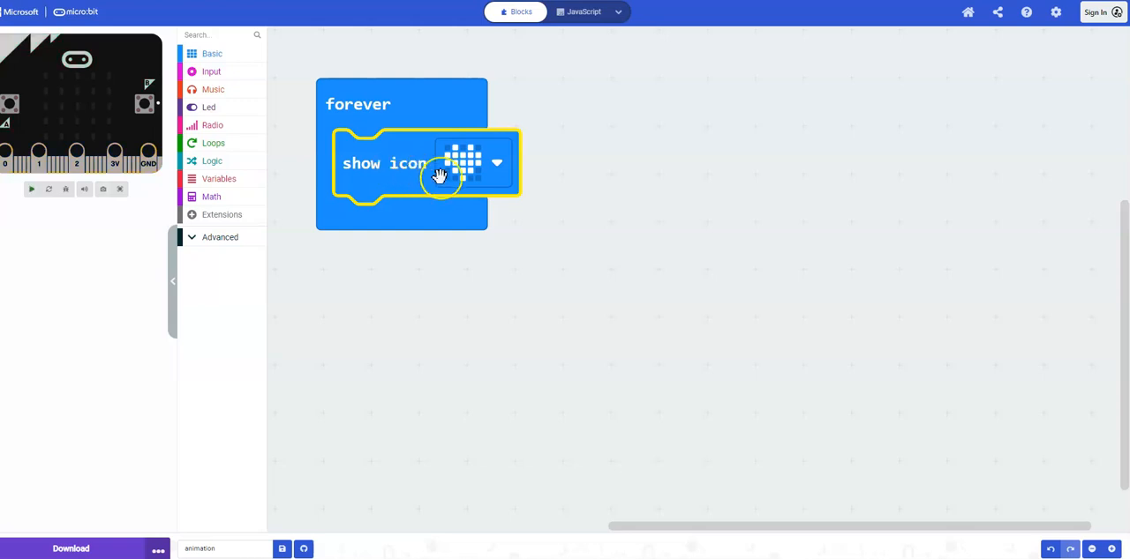
pyautogui.click(477, 163)
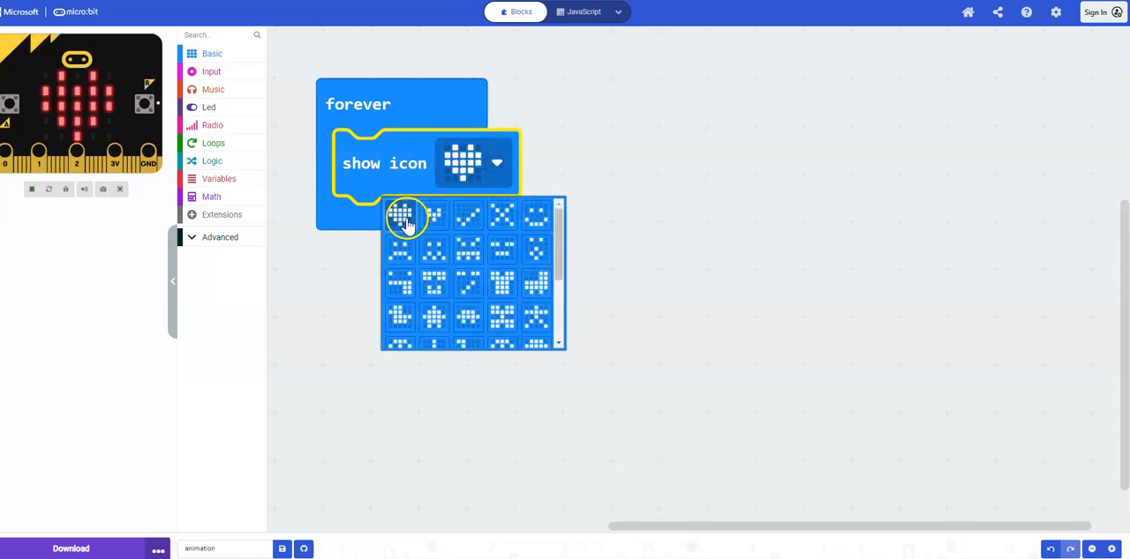
pyautogui.click(405, 218)
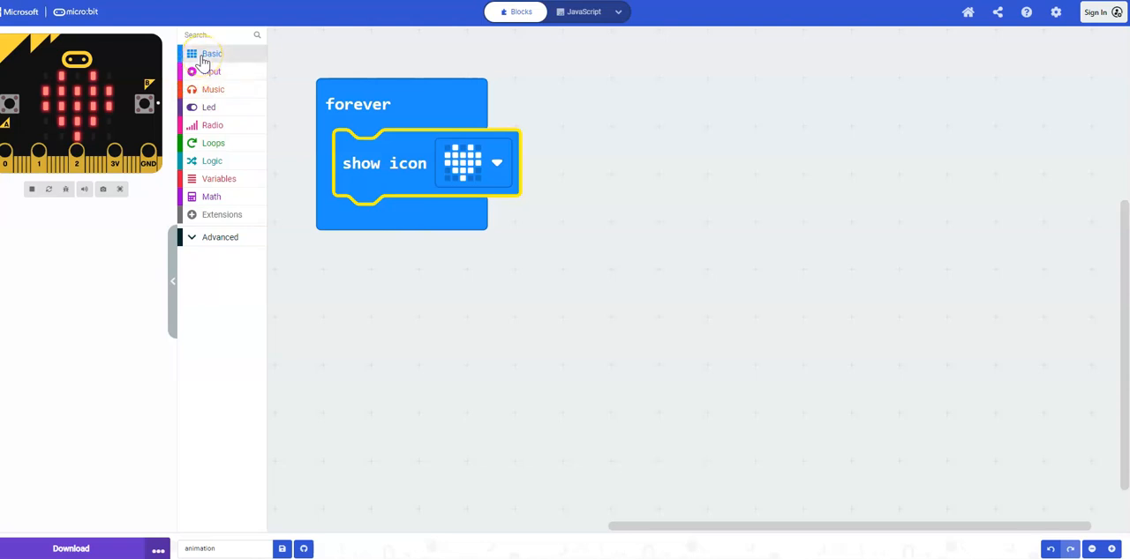
# Add a second show icon block inside the loop and open its picture choices.
pyautogui.click(210, 54)
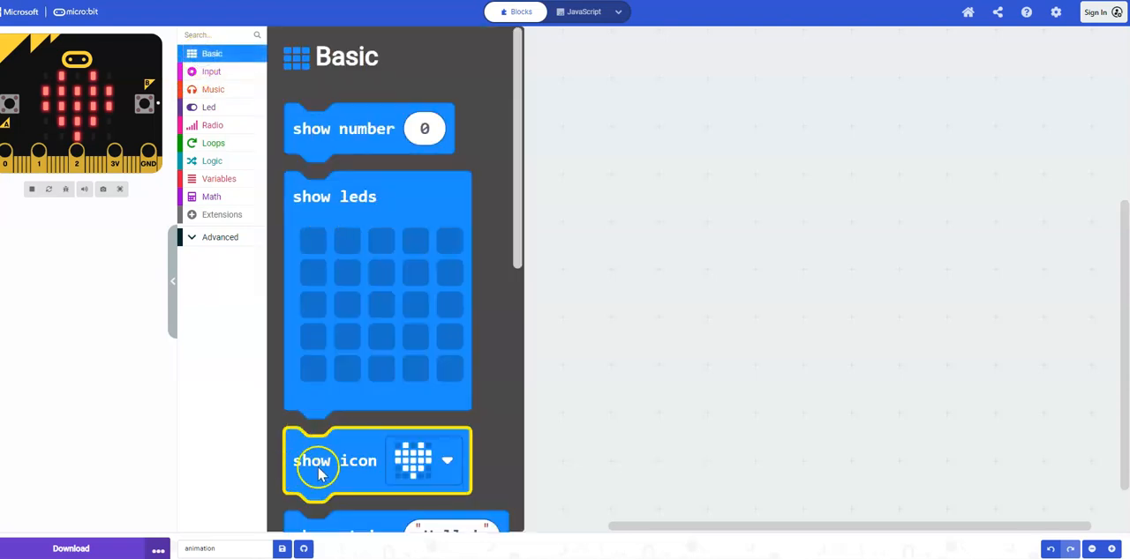
pyautogui.moveTo(315, 461); pyautogui.dragTo(403, 236)
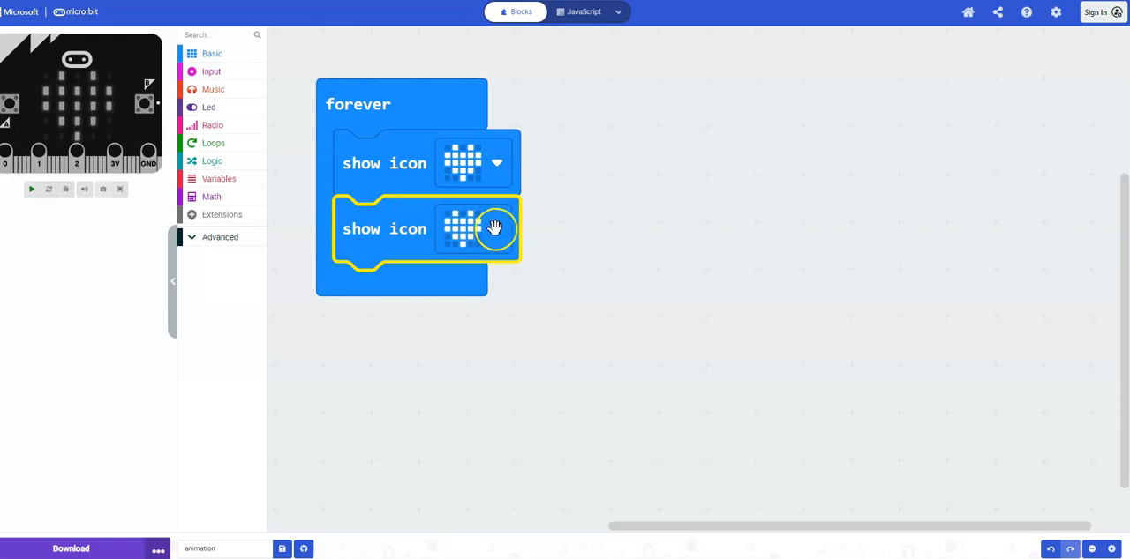
pyautogui.click(496, 229)
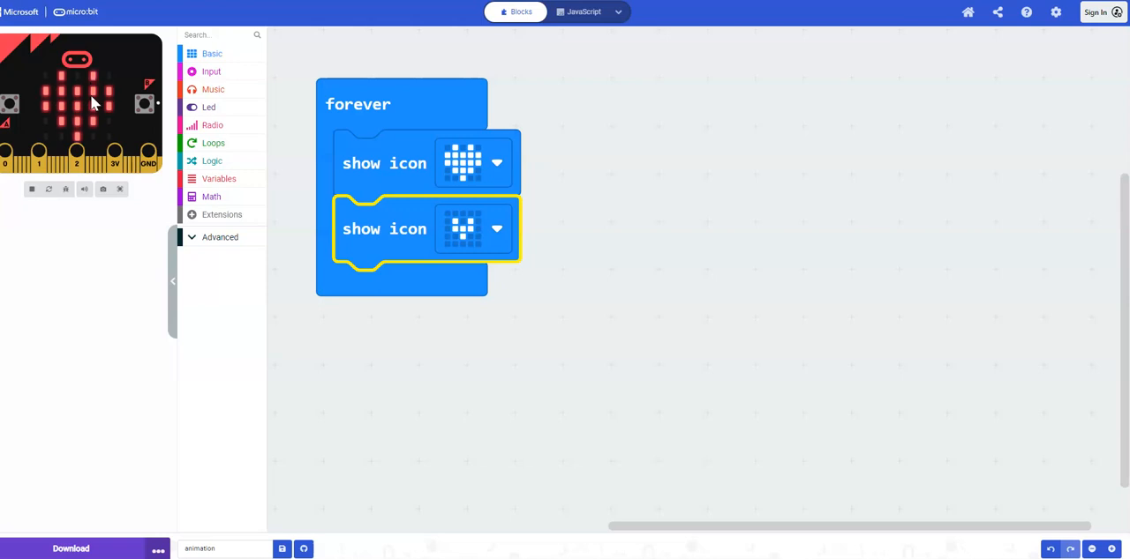
pyautogui.moveTo(328, 110)
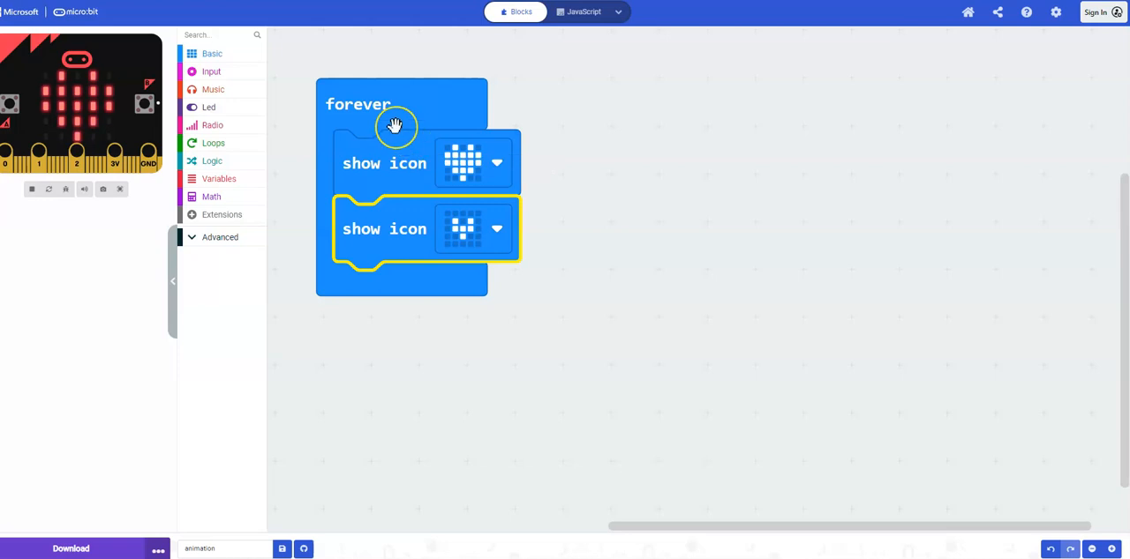
pyautogui.moveTo(386, 107)
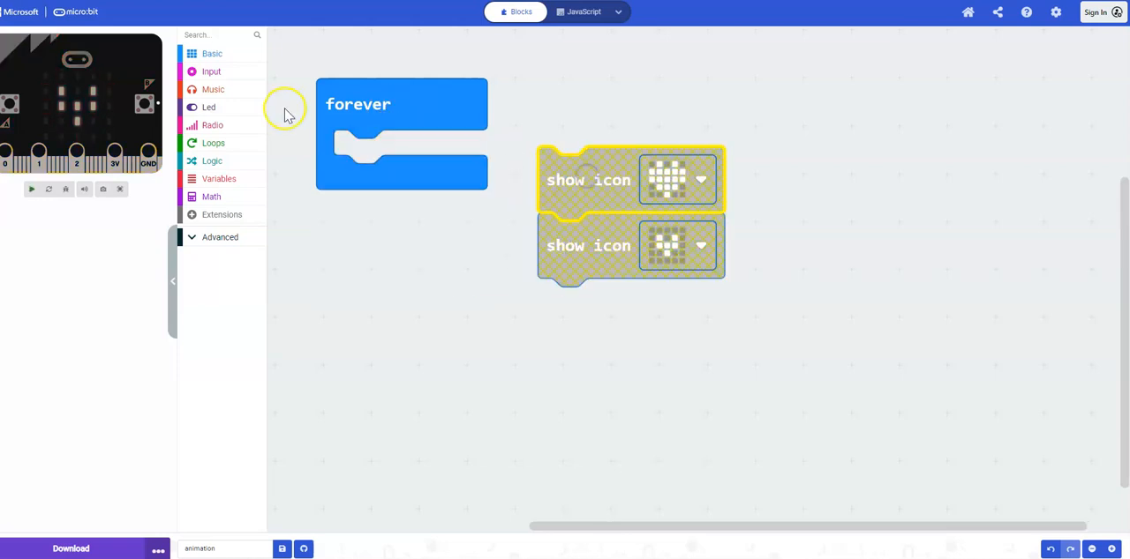
# Choose new pictures for the first and second show icon blocks.
pyautogui.click(212, 53)
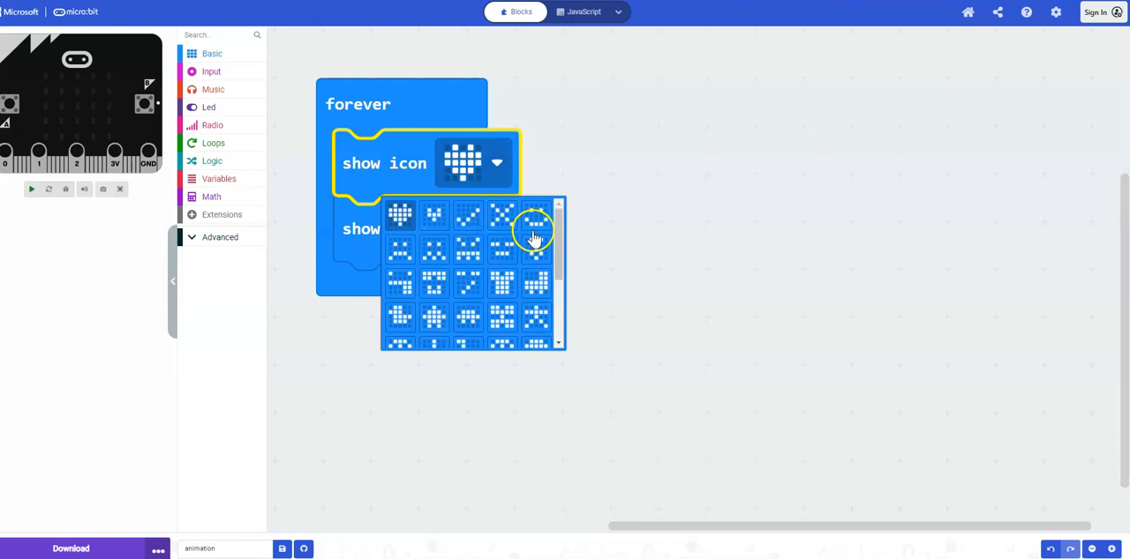
pyautogui.click(535, 227)
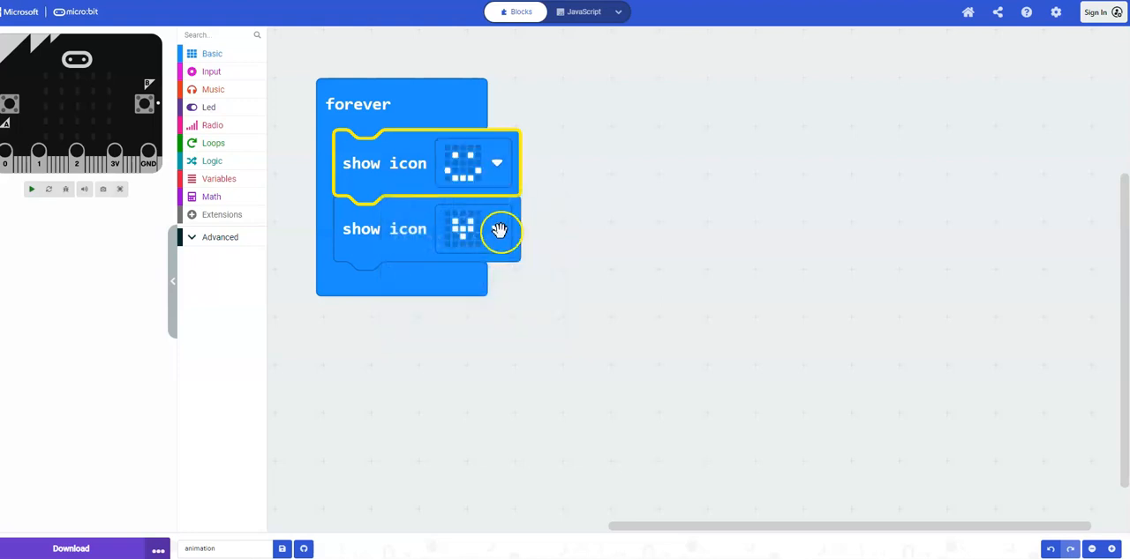
pyautogui.click(497, 228)
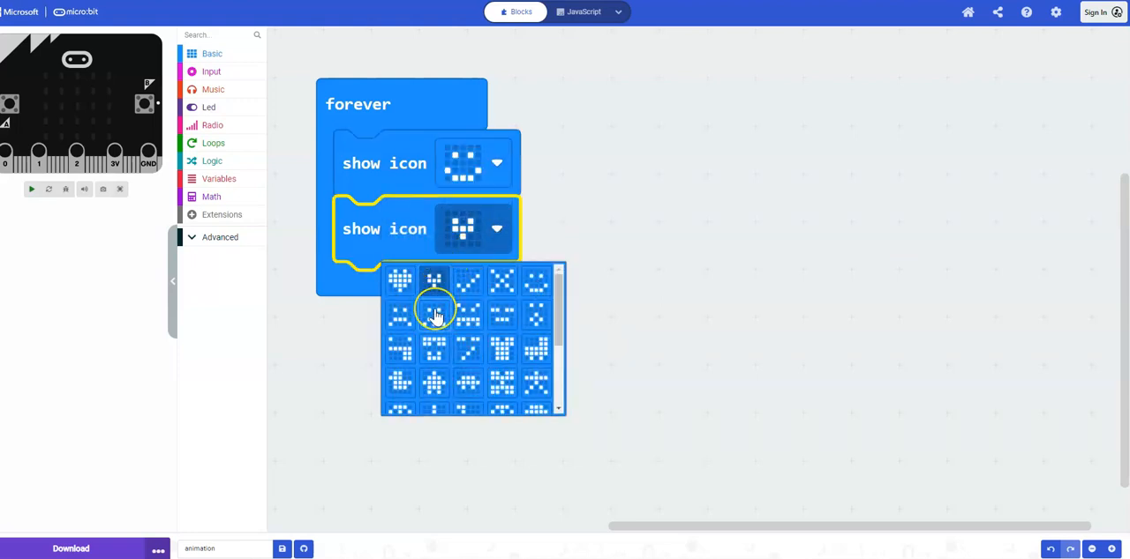
pyautogui.click(436, 315)
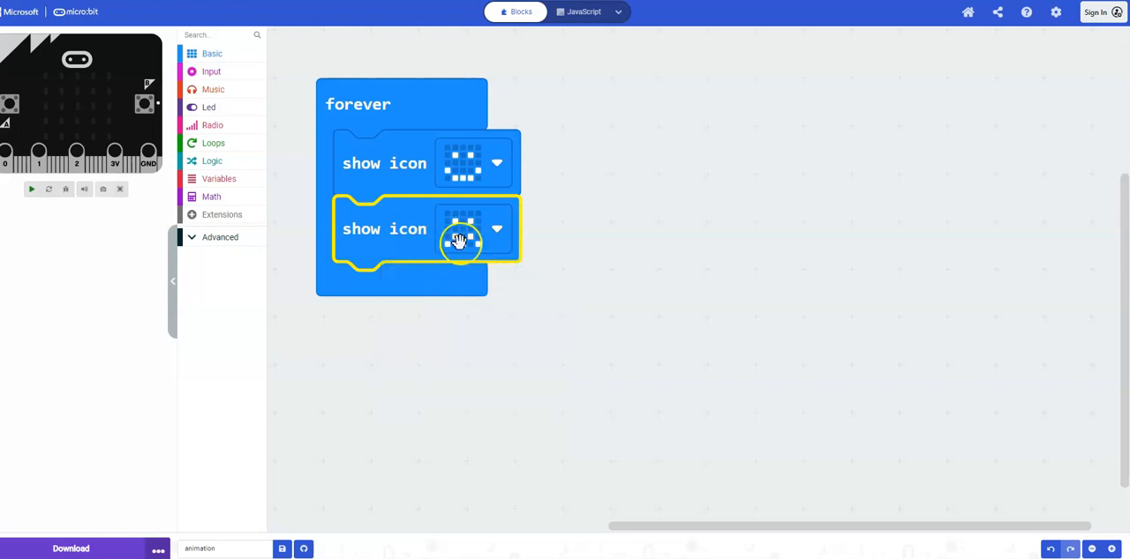
# Add a third show icon block to the loop with a different icon.
pyautogui.moveTo(458, 240); pyautogui.dragTo(459, 344)
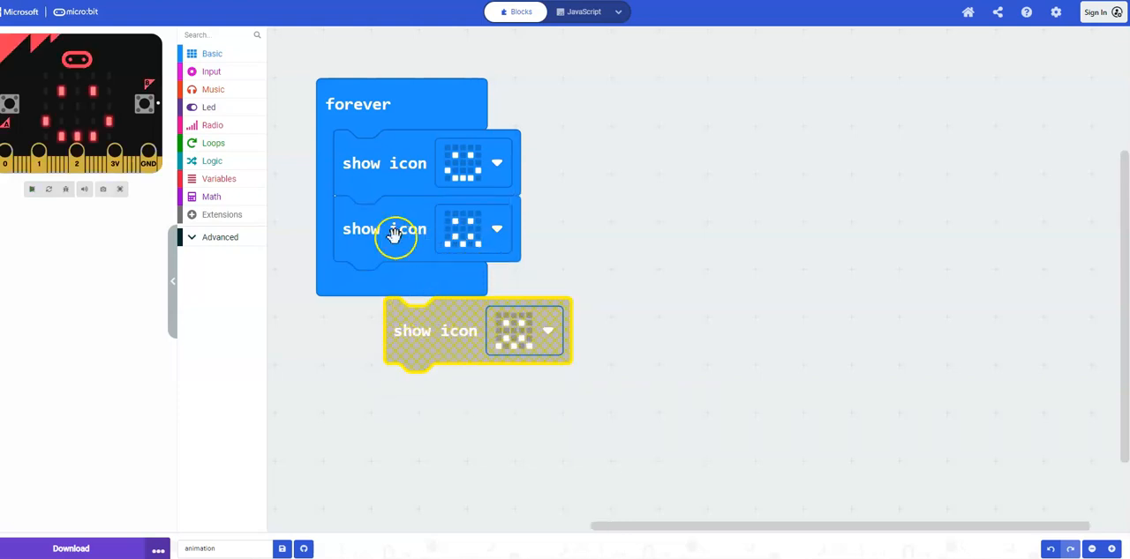
pyautogui.moveTo(435, 331); pyautogui.dragTo(384, 296)
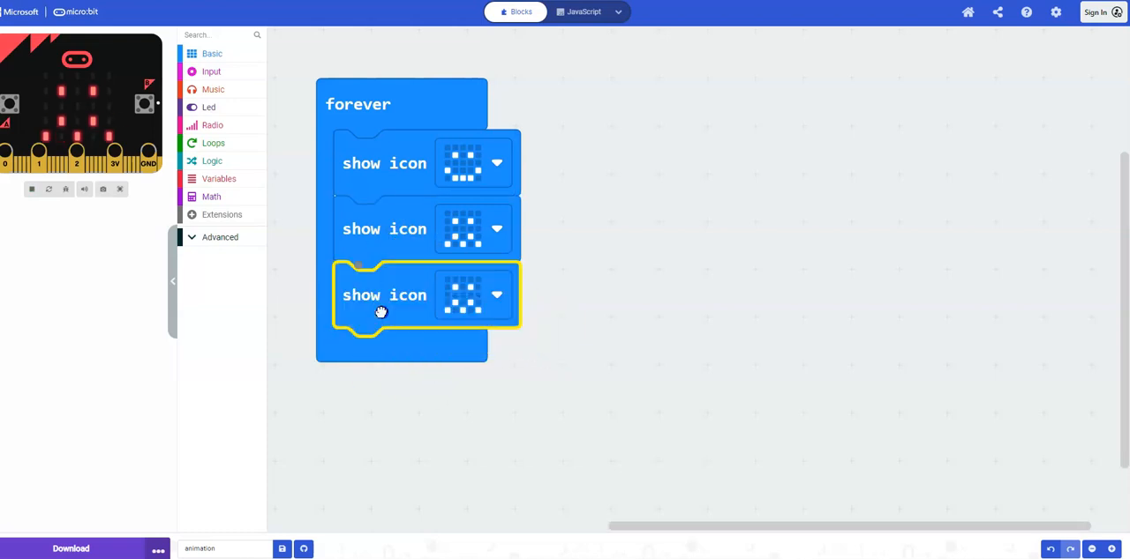
pyautogui.click(496, 295)
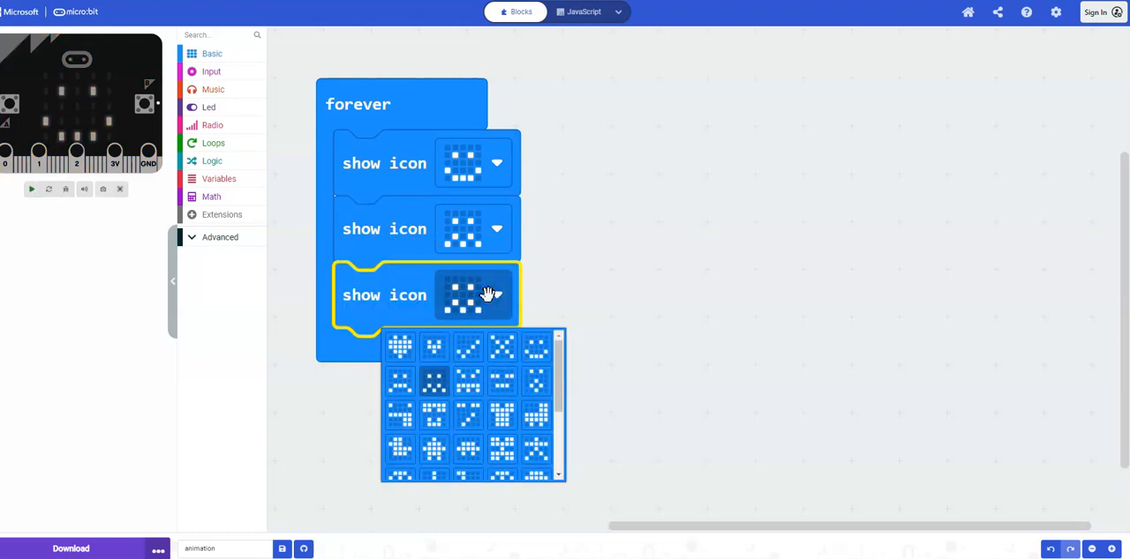
pyautogui.click(433, 379)
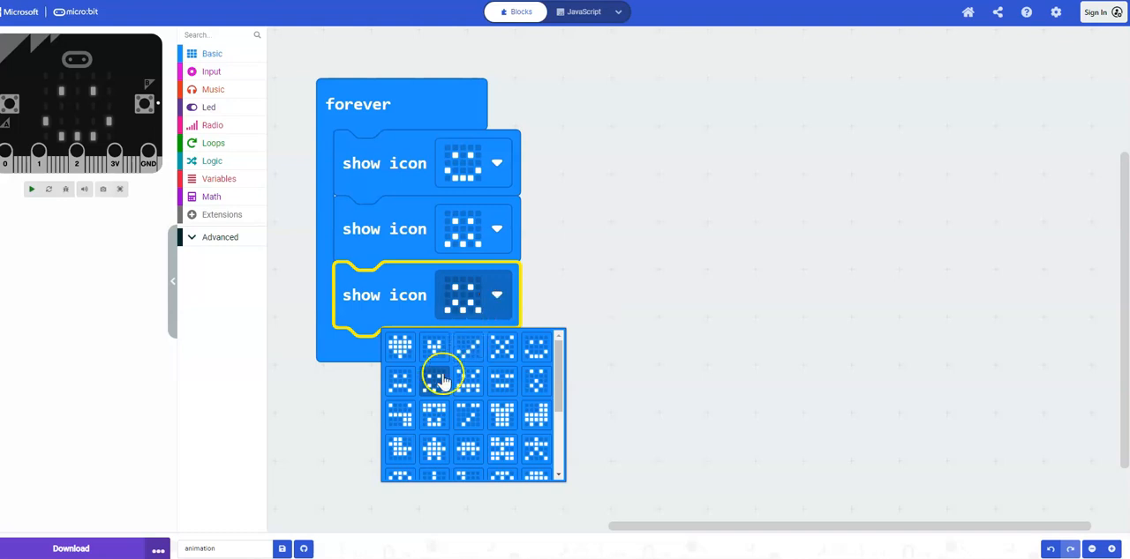
pyautogui.click(442, 375)
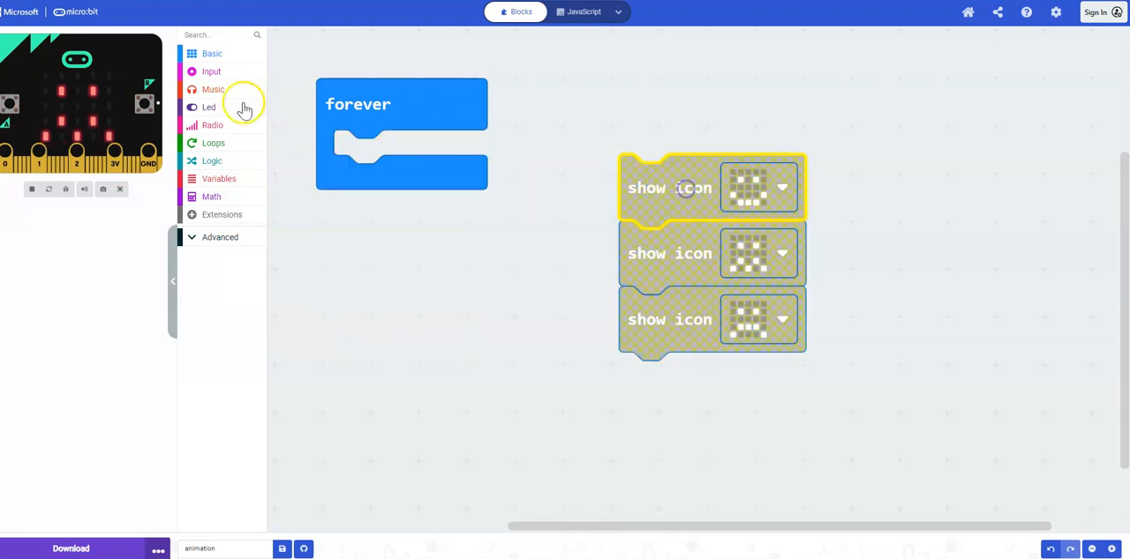
# Add show string 'Hello!' to forever and delete the three leftover show icon blocks.
pyautogui.click(210, 53)
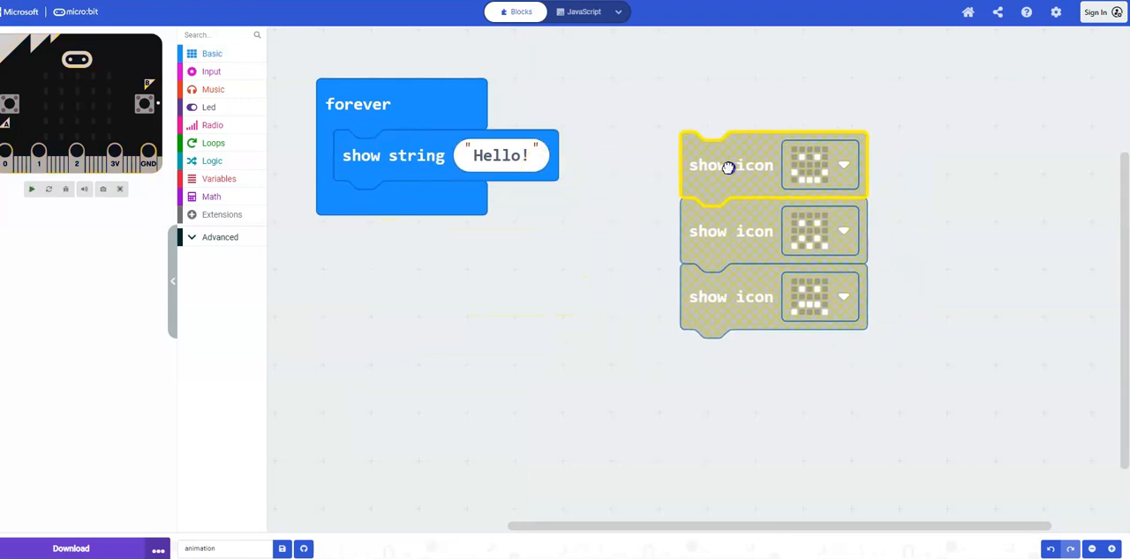
pyautogui.moveTo(728, 166); pyautogui.dragTo(693, 140)
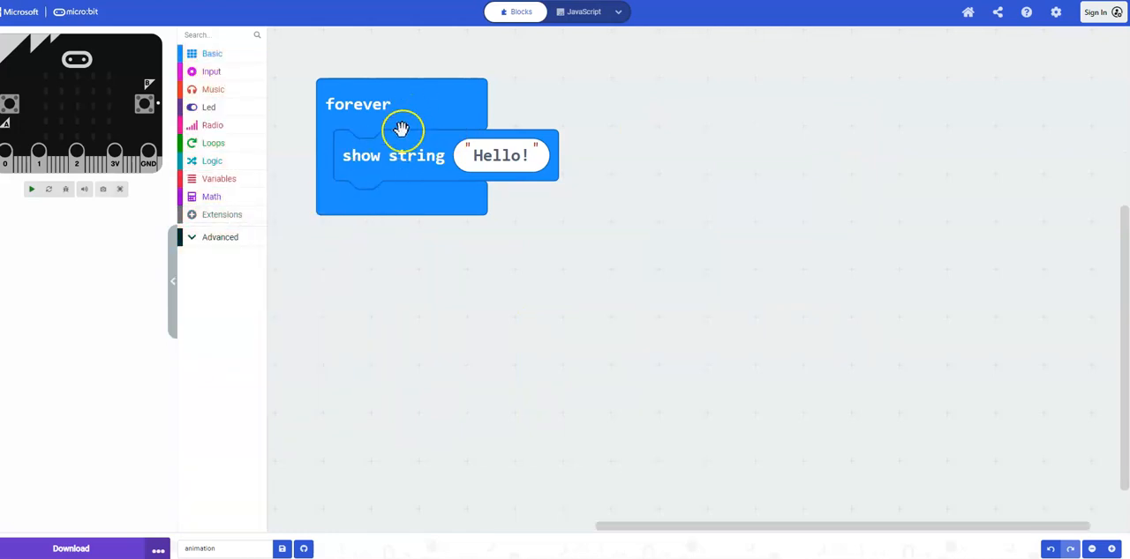
# Replace the show string text 'Hello!' with 'L'.
pyautogui.click(500, 156)
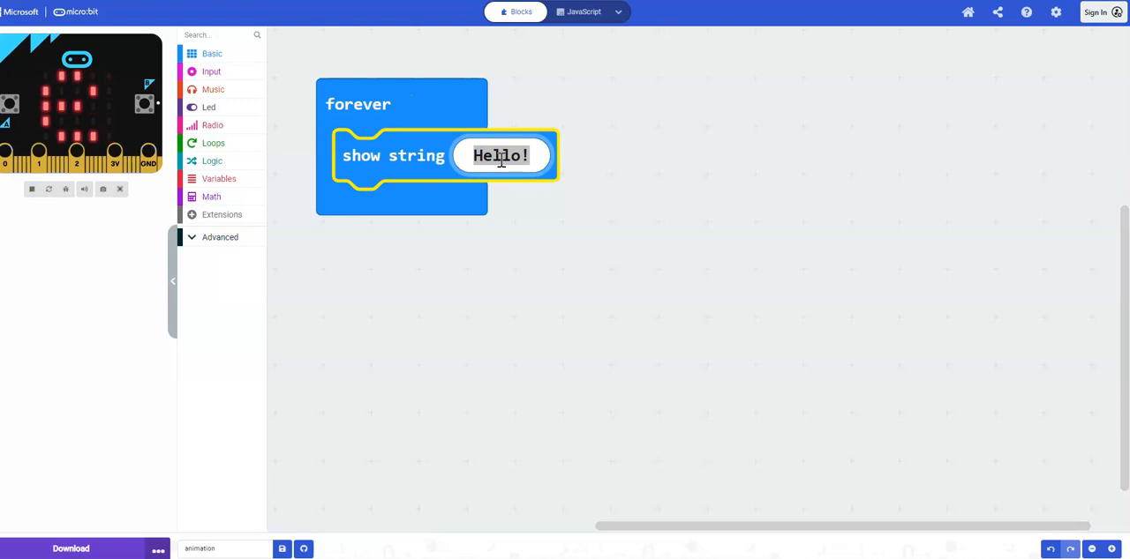
pyautogui.write('Lisa')
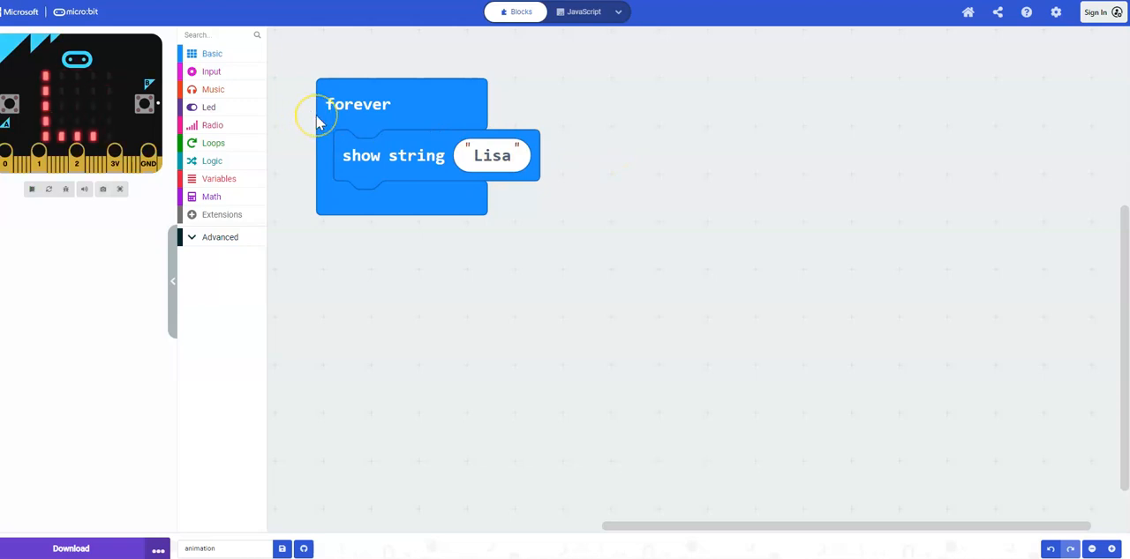
pyautogui.moveTo(35, 124)
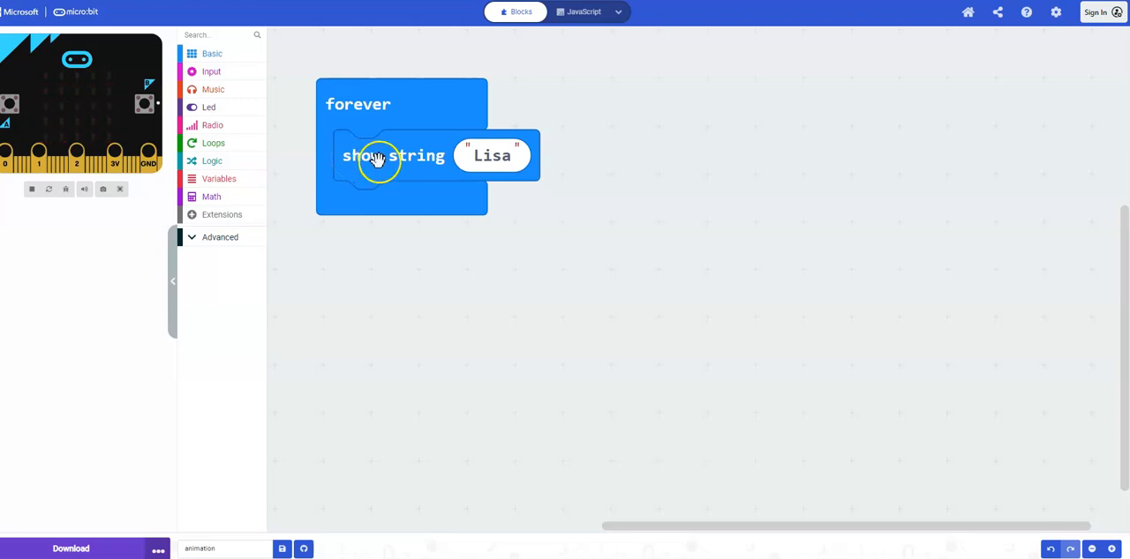
# Swap the show string block for a show leds block and light the top-left LED.
pyautogui.moveTo(374, 155); pyautogui.dragTo(230, 276)
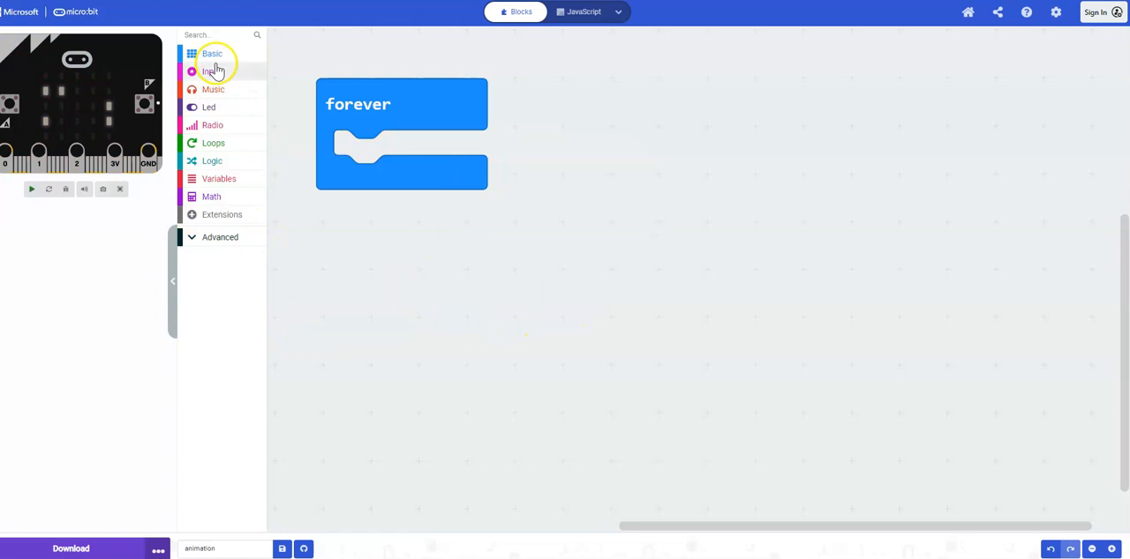
pyautogui.click(212, 54)
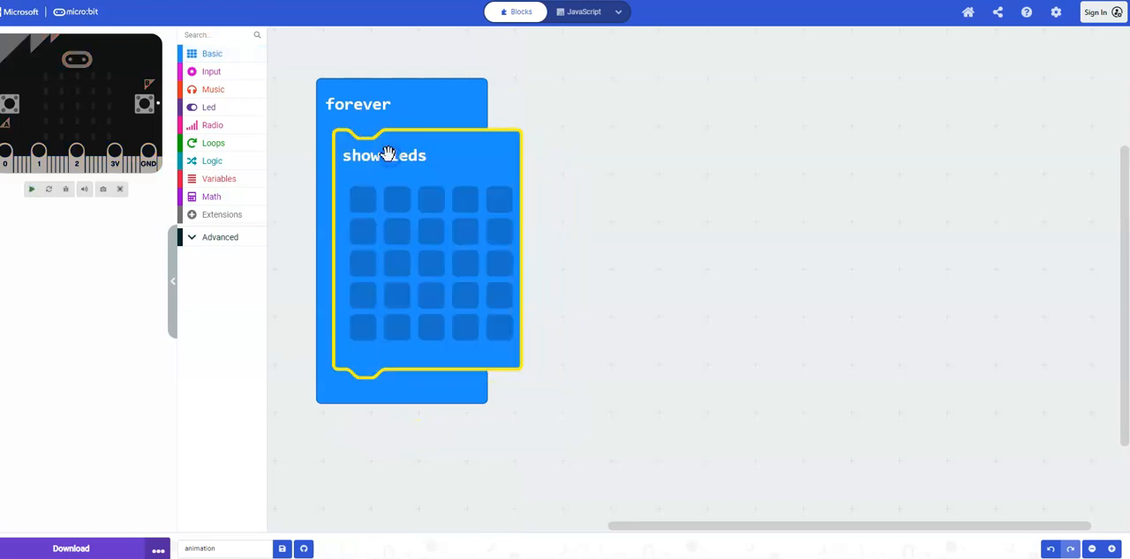
pyautogui.moveTo(426, 232)
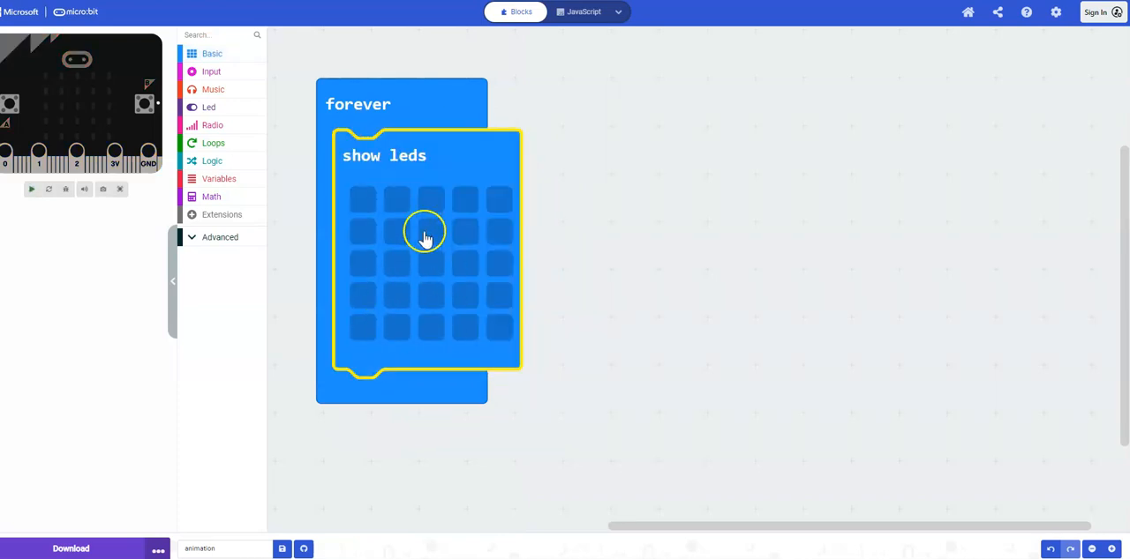
pyautogui.click(362, 199)
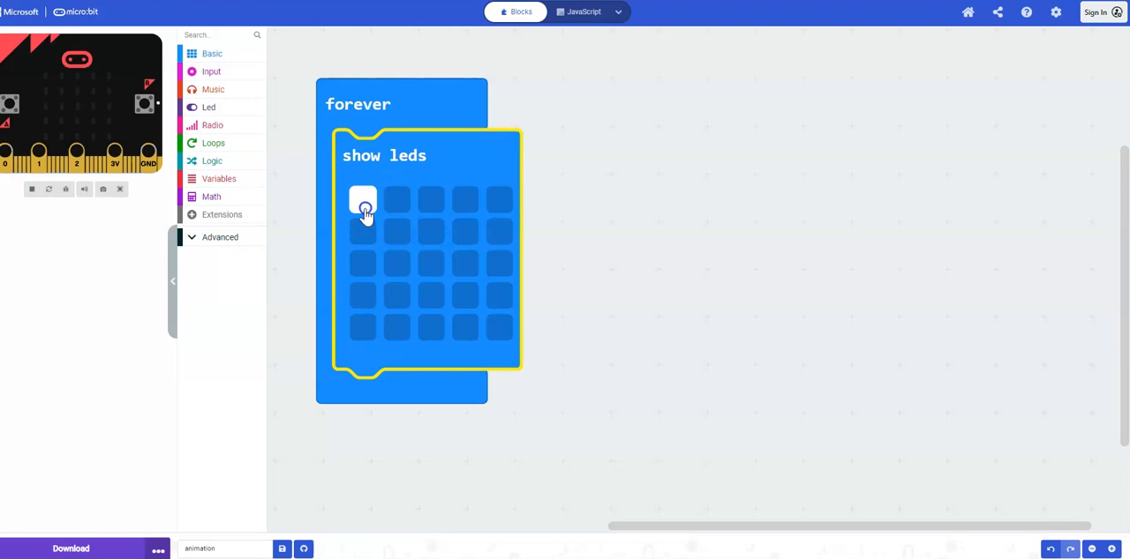
# Light the left LED column and bottom row to finish the letter L.
pyautogui.moveTo(362, 200); pyautogui.dragTo(363, 326)
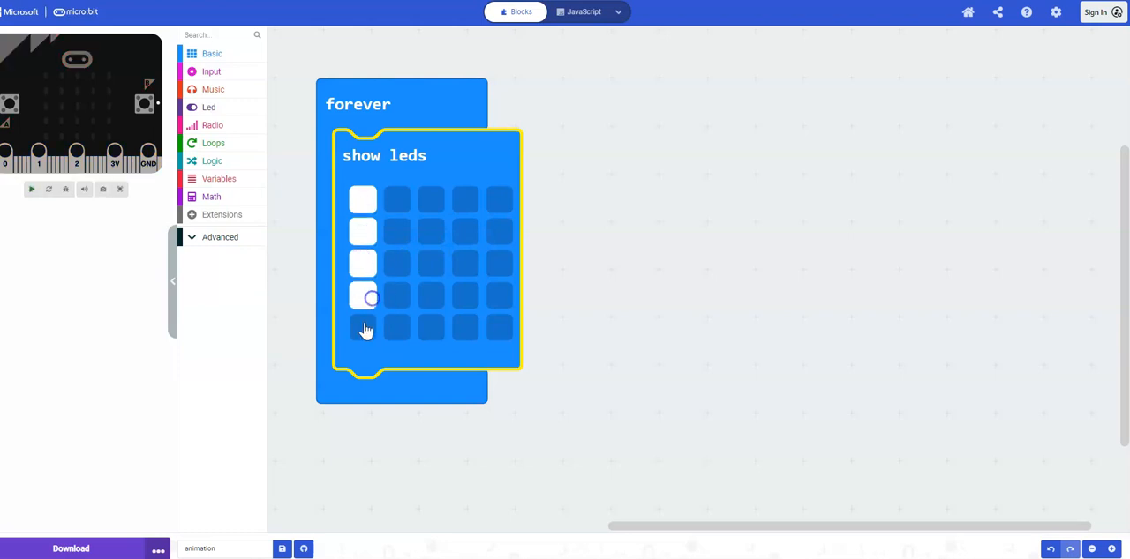
pyautogui.moveTo(362, 327); pyautogui.dragTo(431, 327)
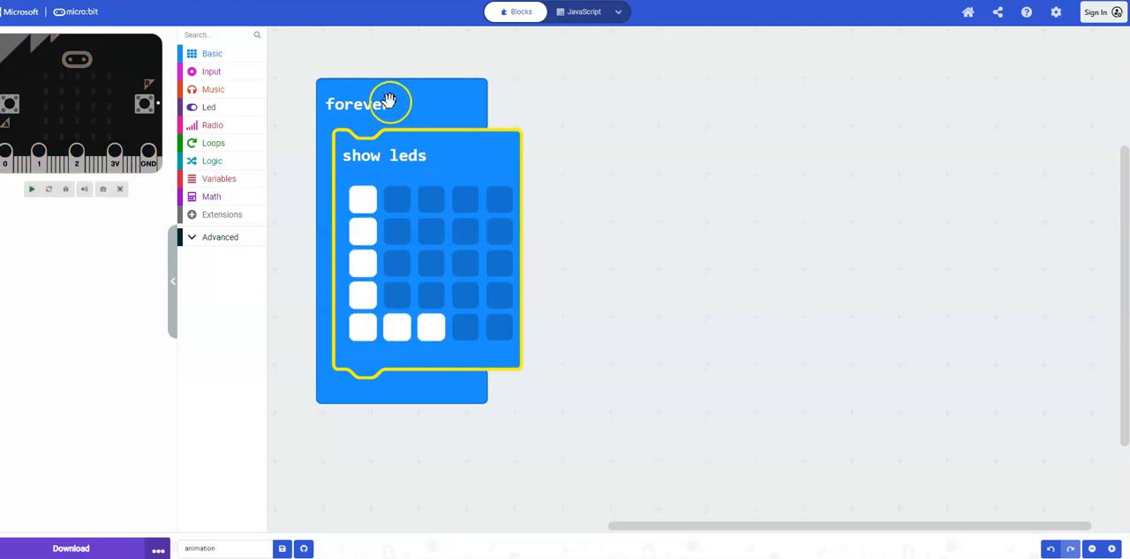
pyautogui.rightClick(384, 115)
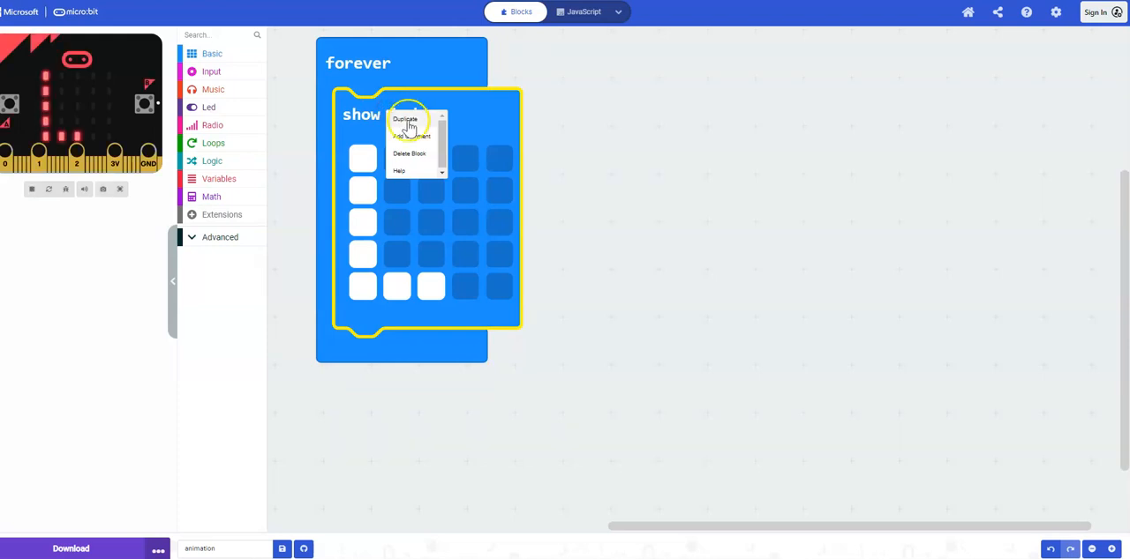
# Duplicate the L frame, redraw the copy as A, and run the simulator.
pyautogui.click(406, 119)
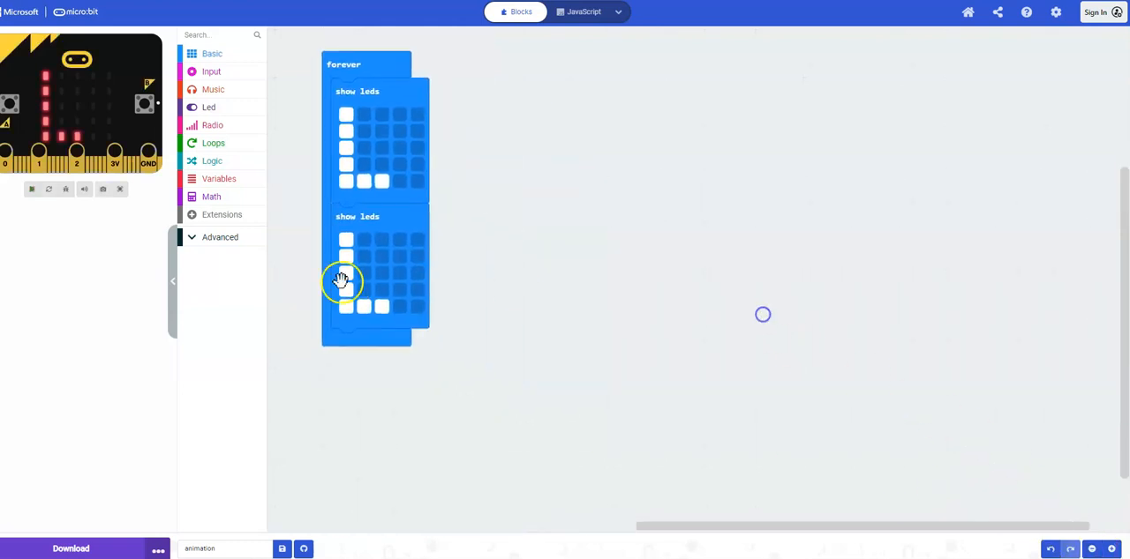
pyautogui.click(346, 273)
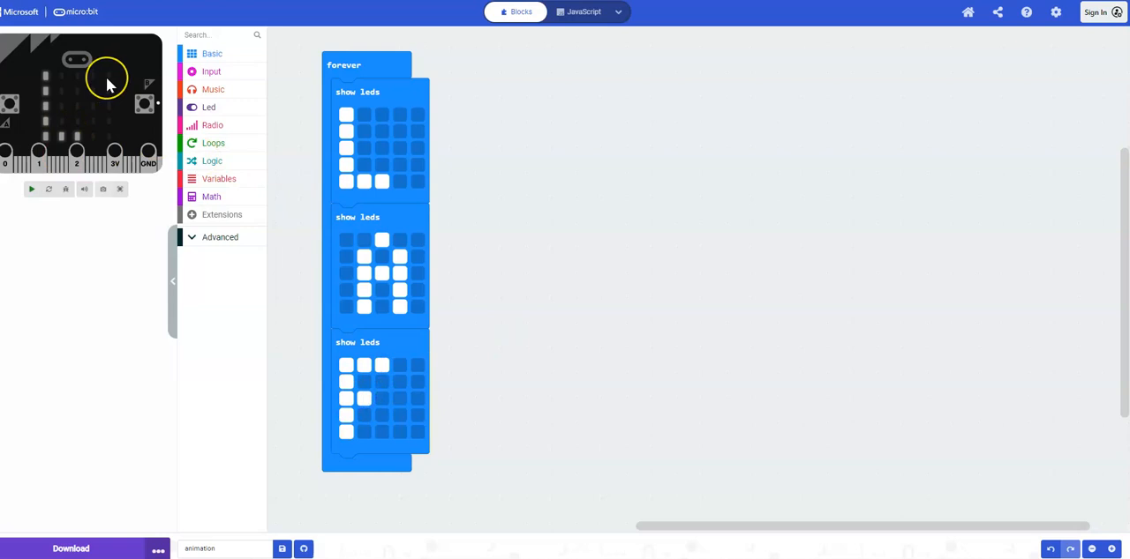
pyautogui.click(31, 189)
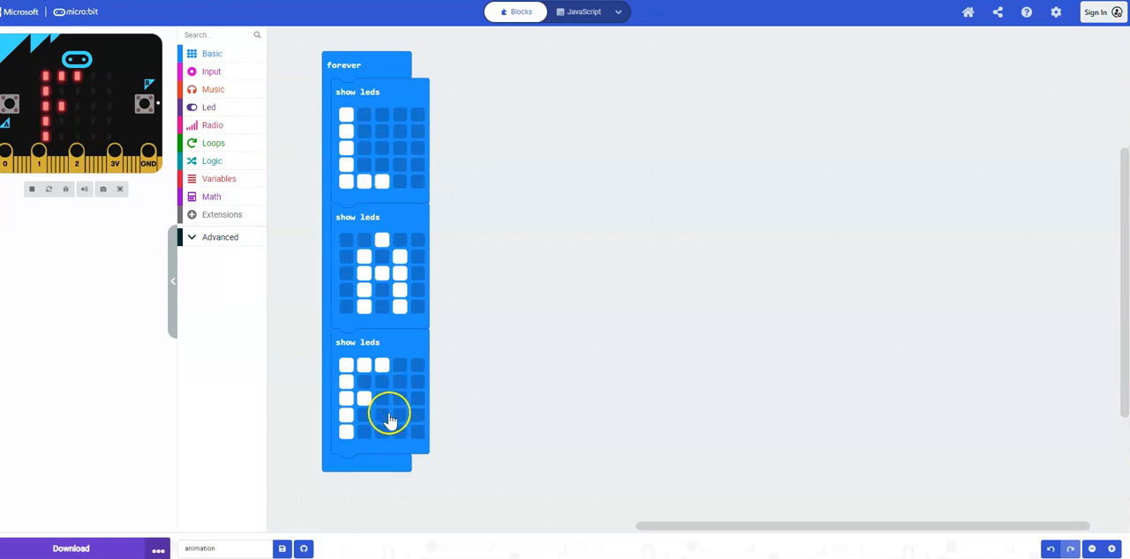
# Move the LAF frames out of forever and duplicate the bottom-centre sprout frame.
pyautogui.moveTo(391, 419); pyautogui.dragTo(530, 102)
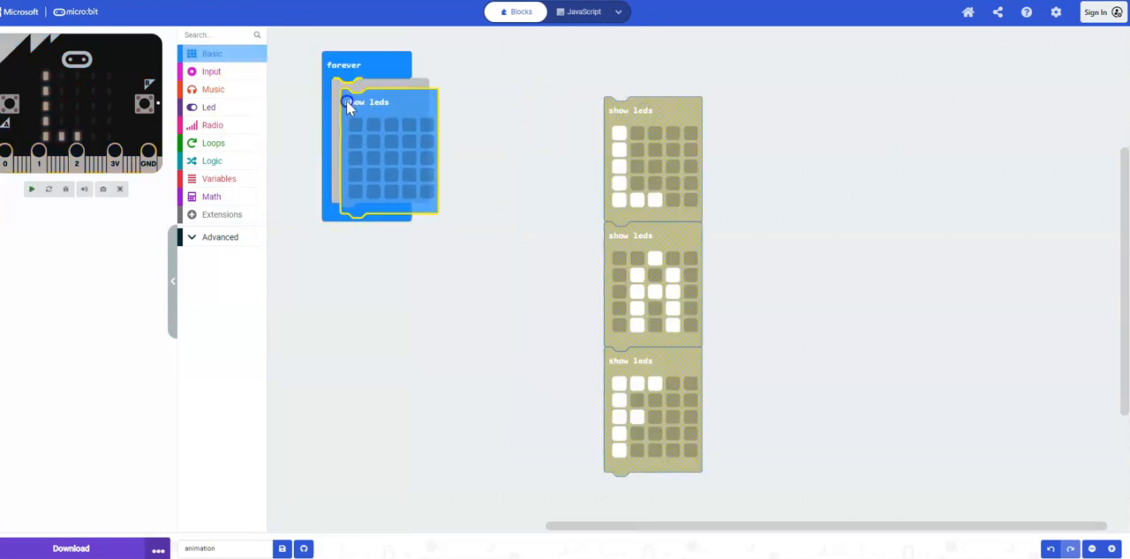
pyautogui.rightClick(370, 97)
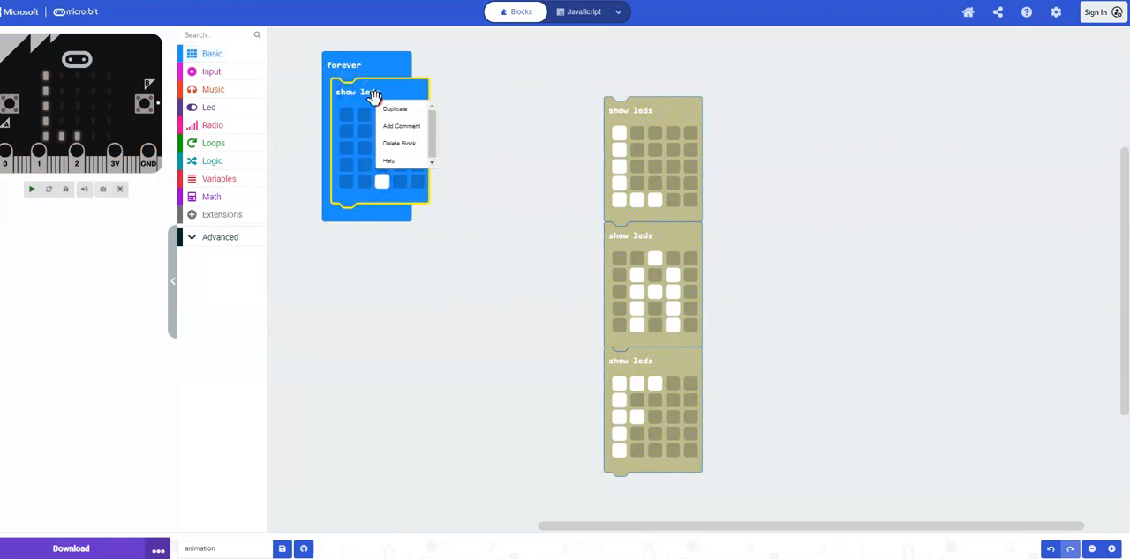
pyautogui.click(395, 108)
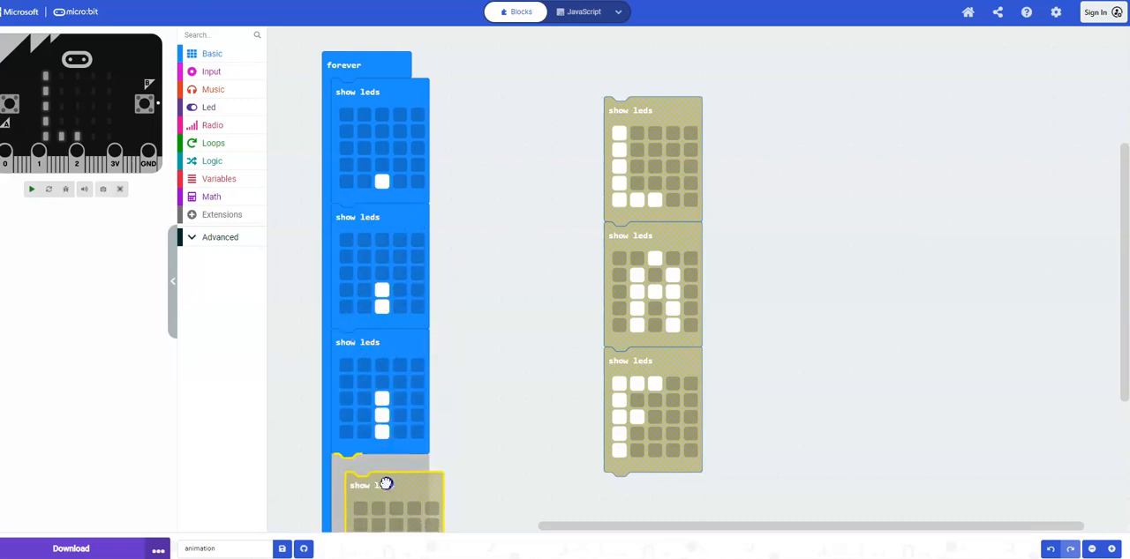
pyautogui.scroll(-3)
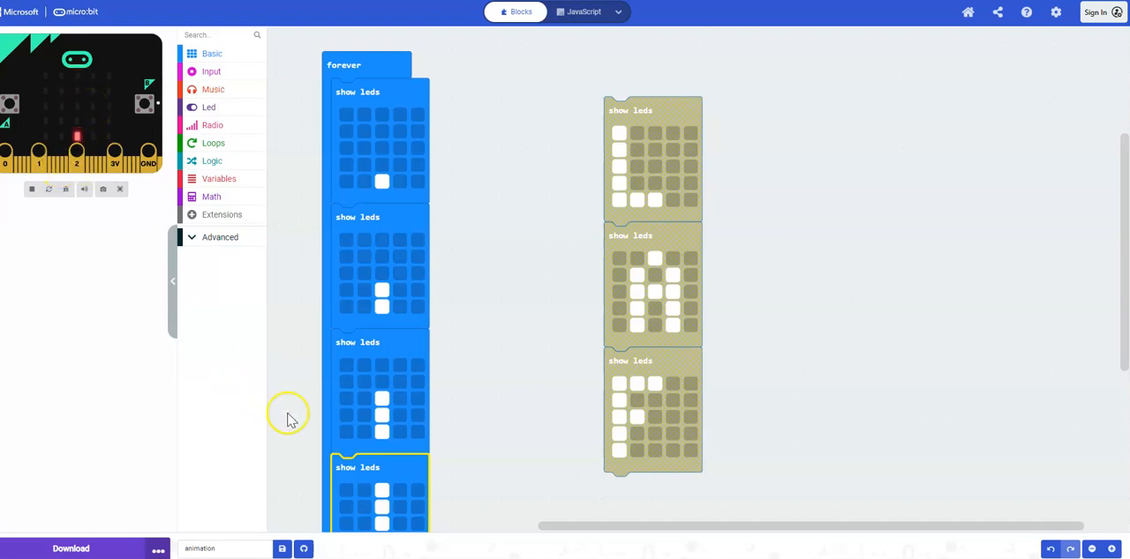
pyautogui.moveTo(450, 379)
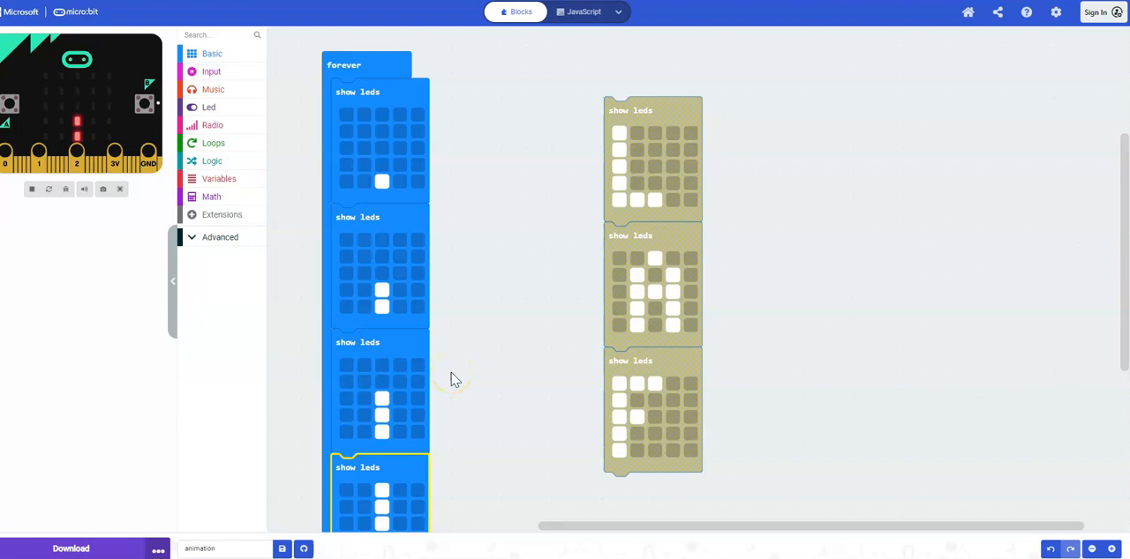